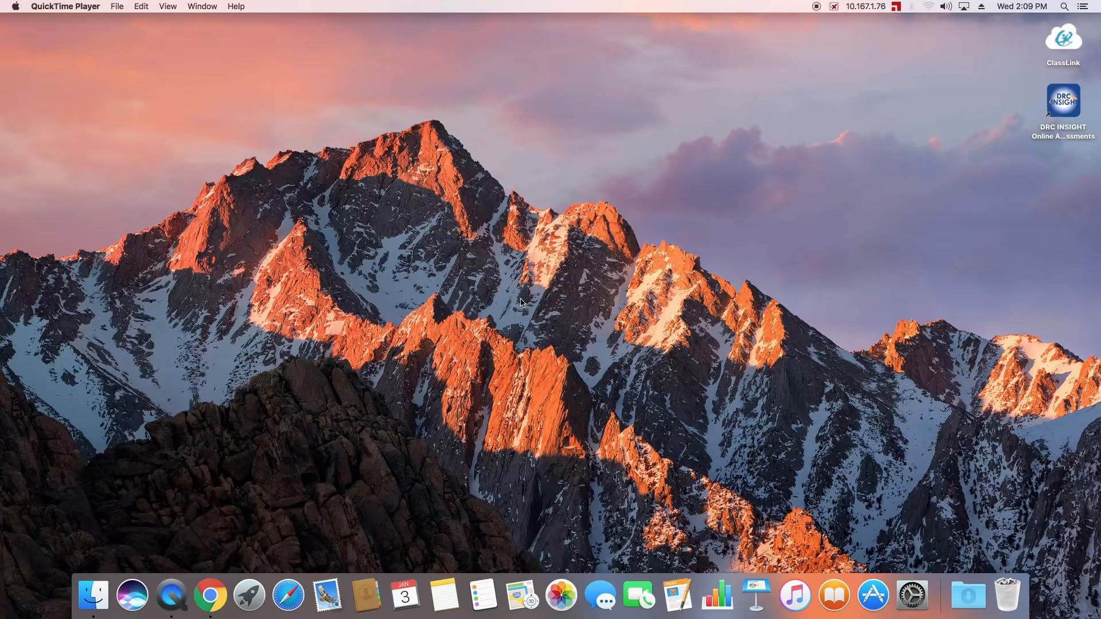
mouse_move(619, 156)
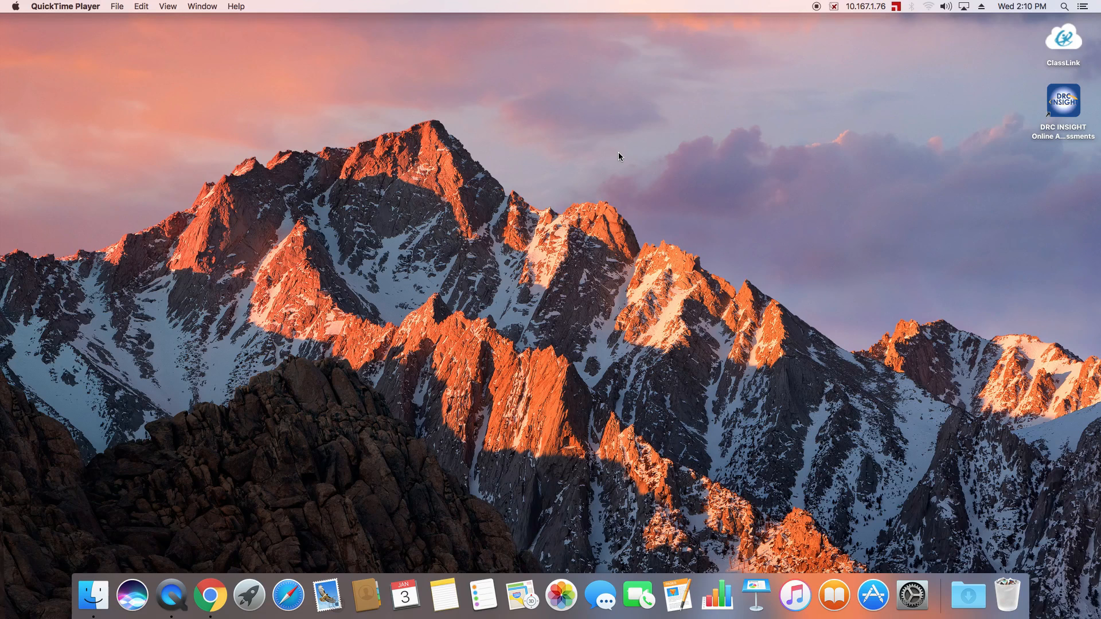
mouse_move(620, 153)
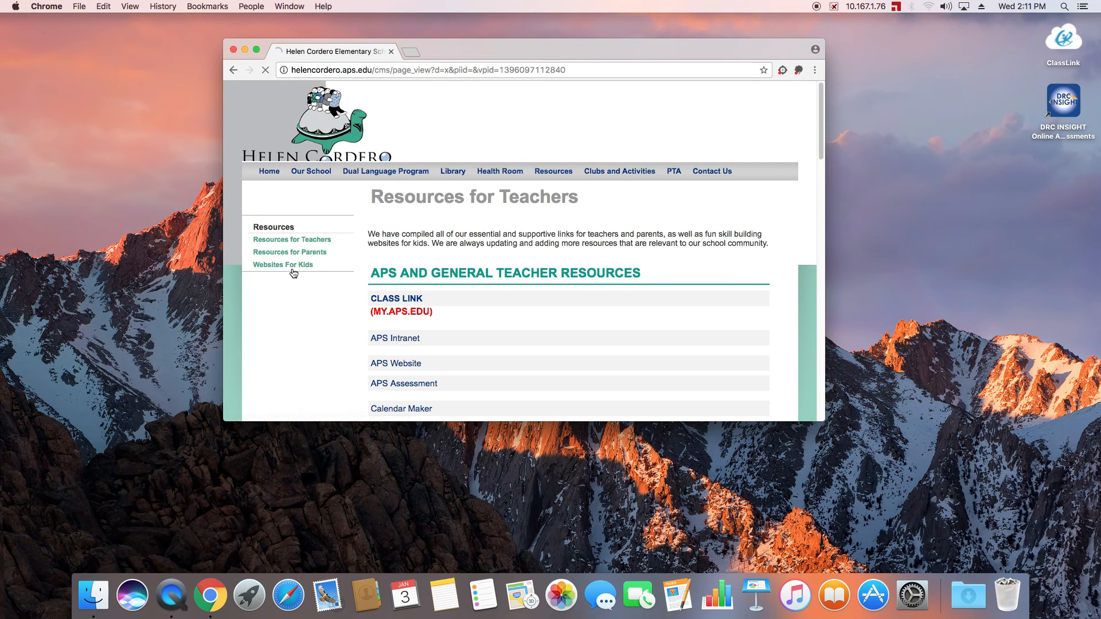
- Open the Helen Cordero 'Websites For Kids' page and drop its link shortcut onto the desktop
click(283, 264)
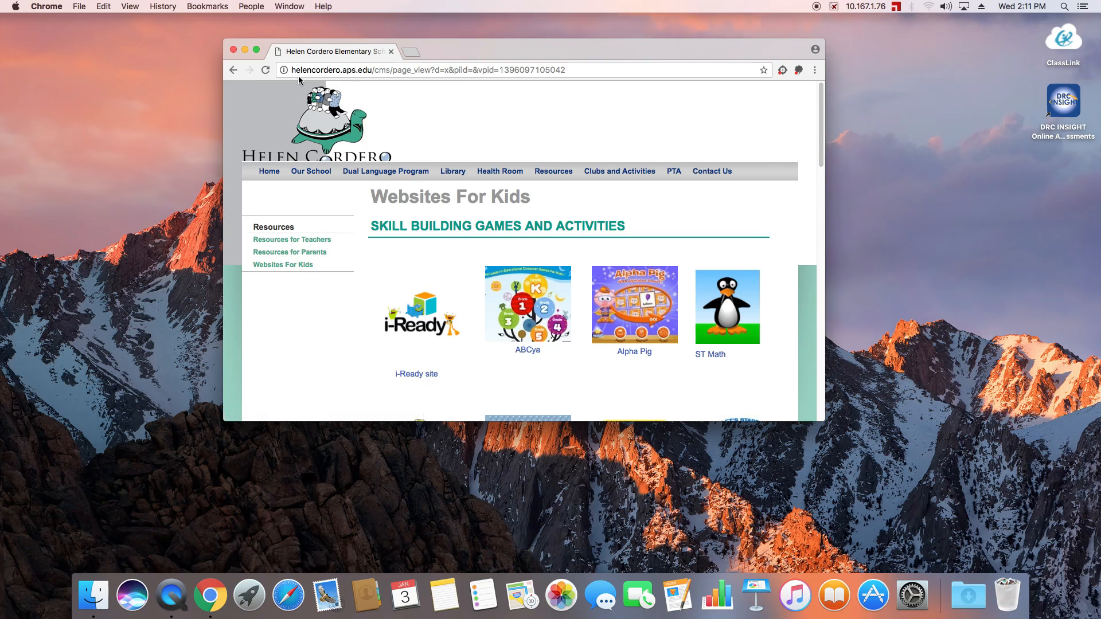
mouse_move(289, 72)
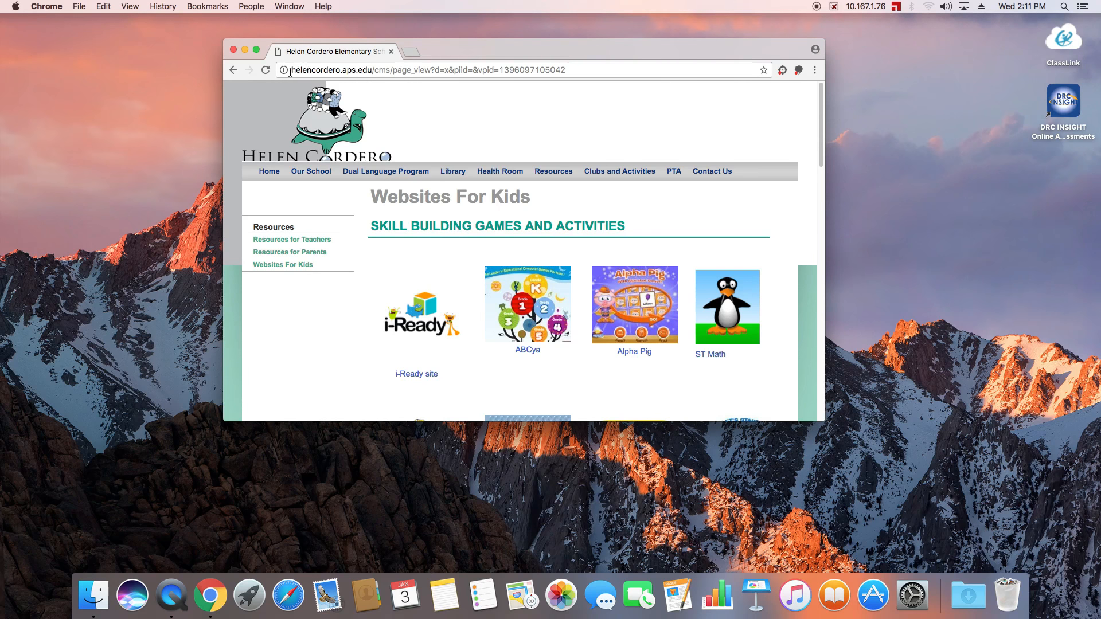
mouse_move(284, 69)
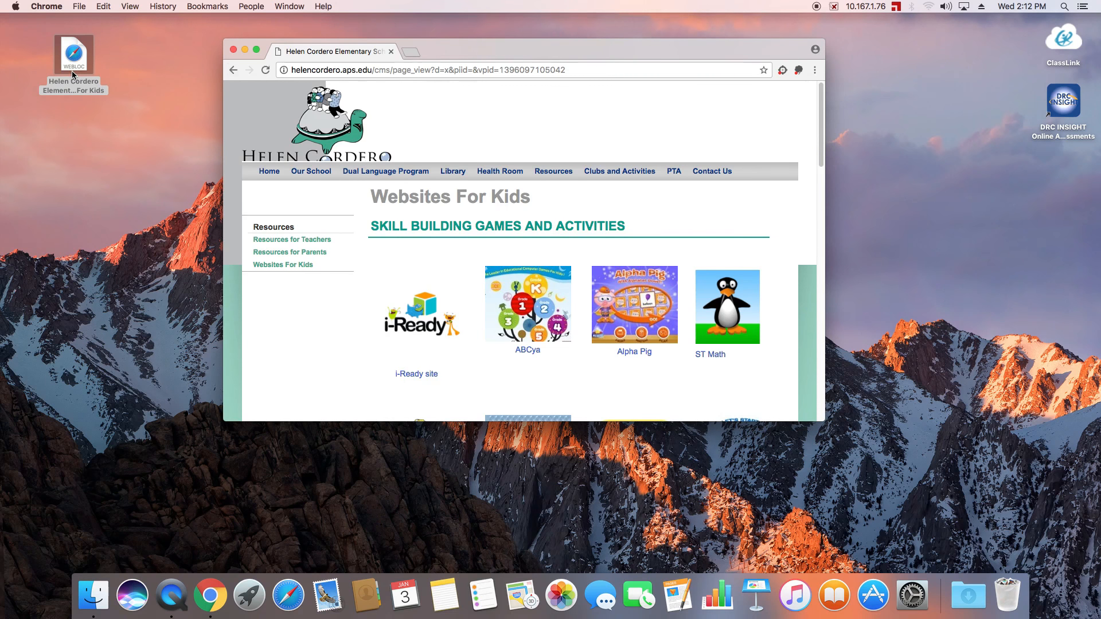
click(227, 51)
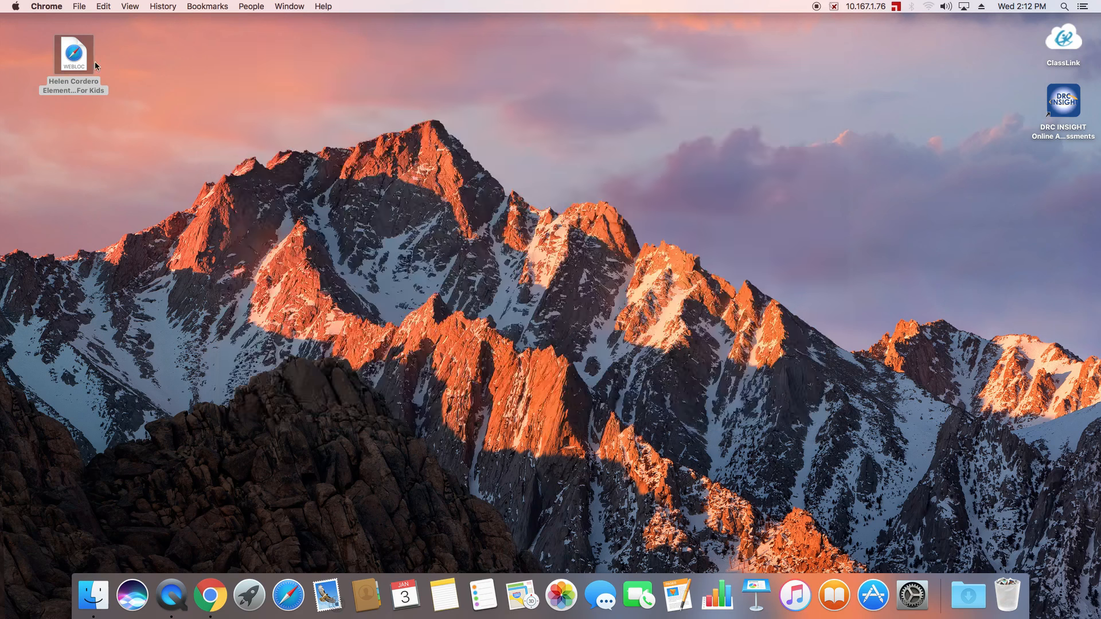
- Capture the Helen Cordero turtle logo as a screenshot file on the desktop
double_click(73, 55)
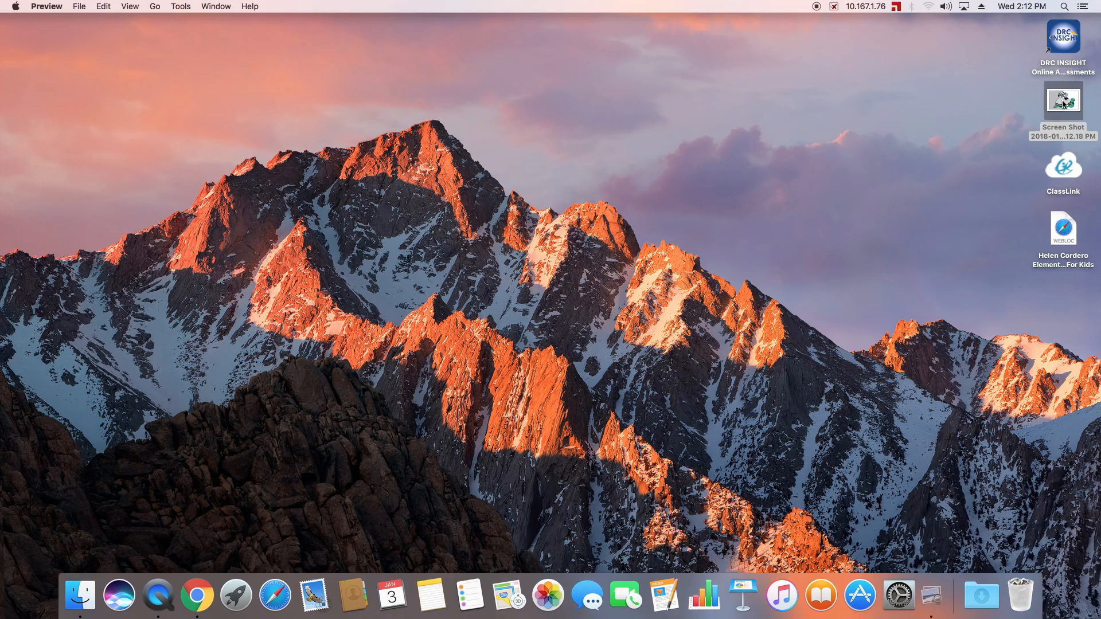
- Apply the turtle screenshot as the Websites For Kids shortcut's icon, then trash the screenshot
click(103, 6)
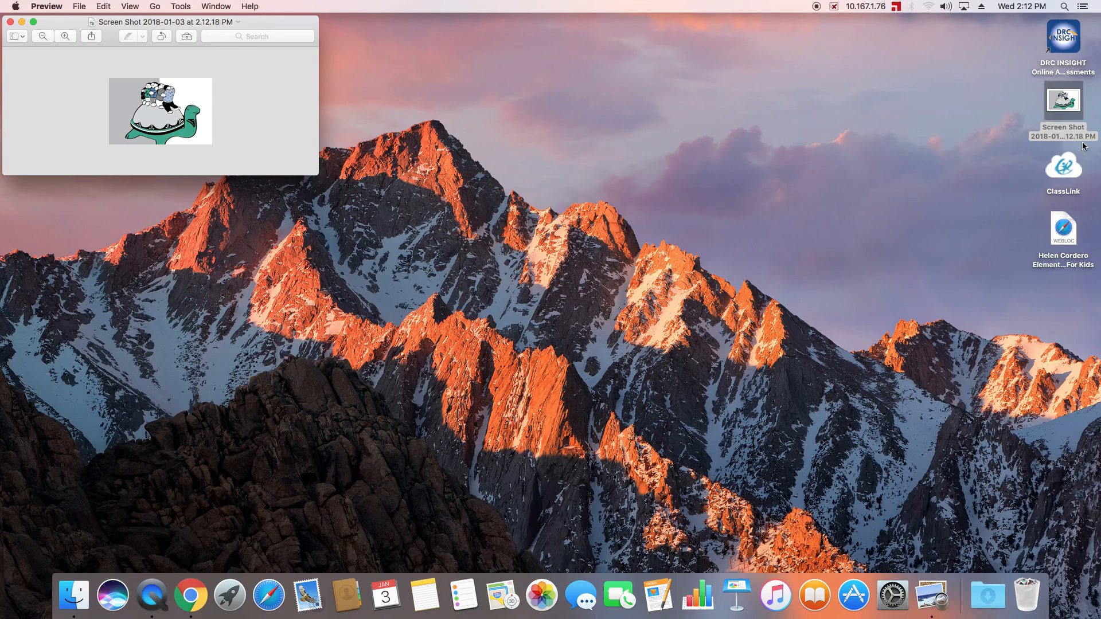
click(1063, 227)
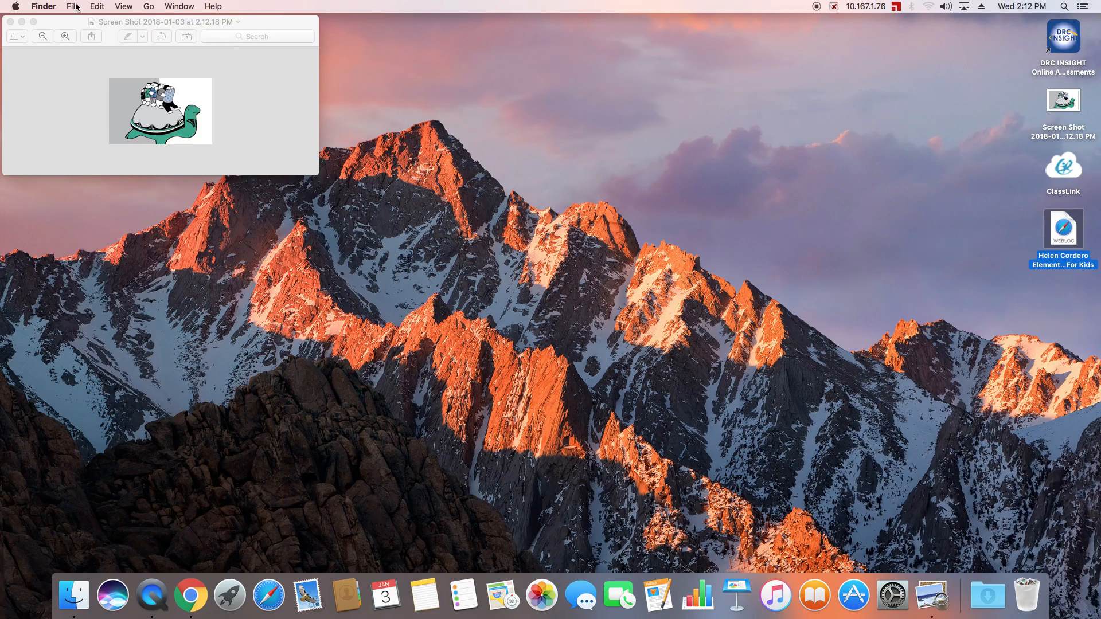
click(73, 6)
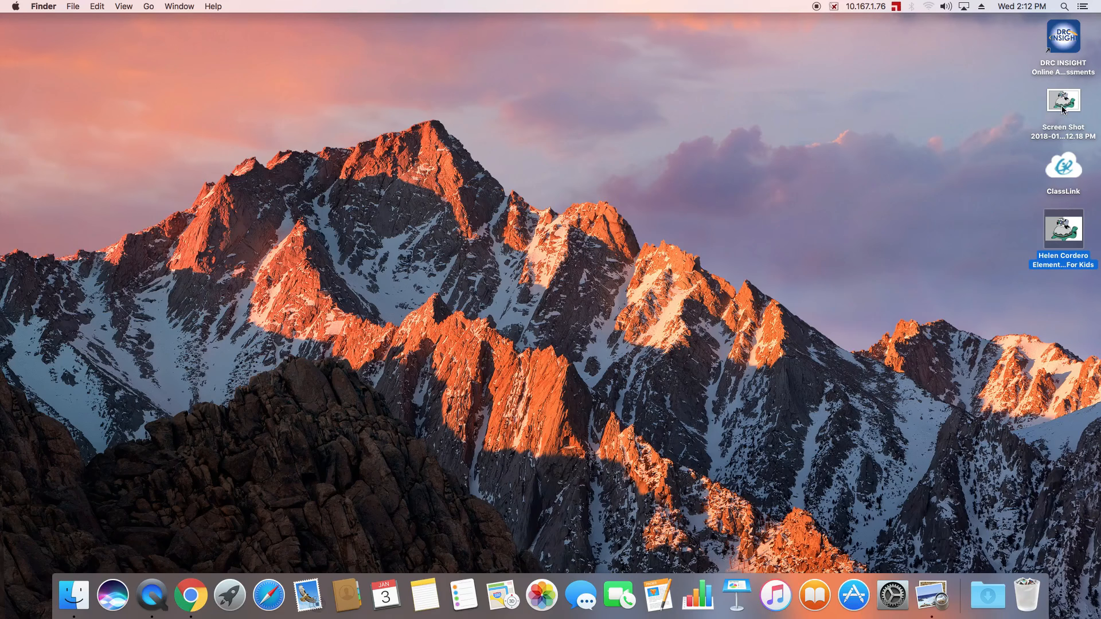
right_click(1061, 99)
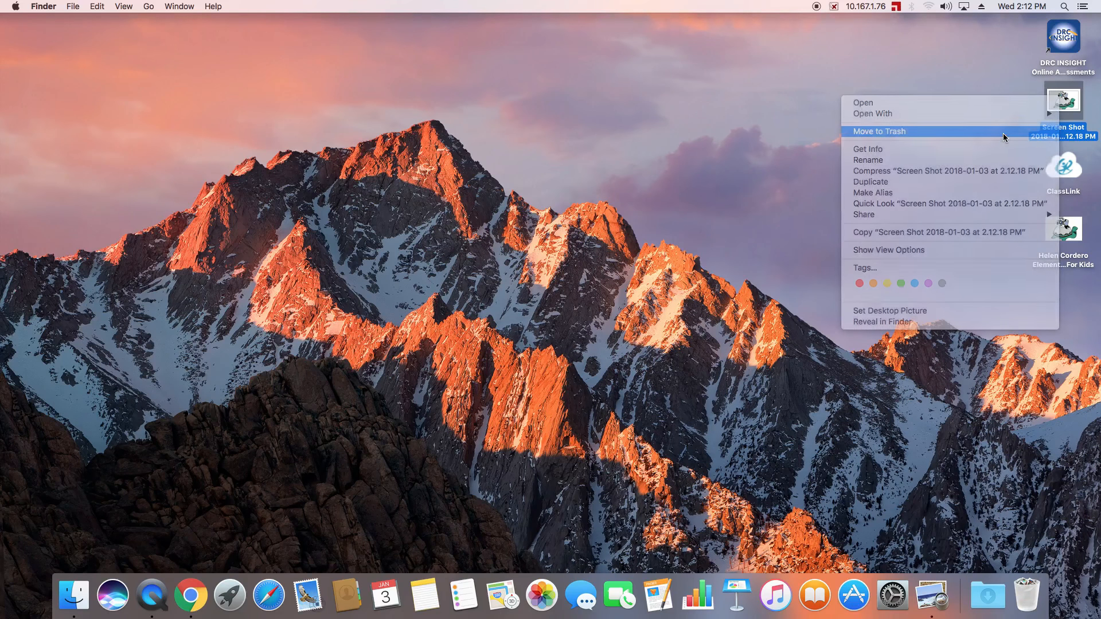
click(878, 131)
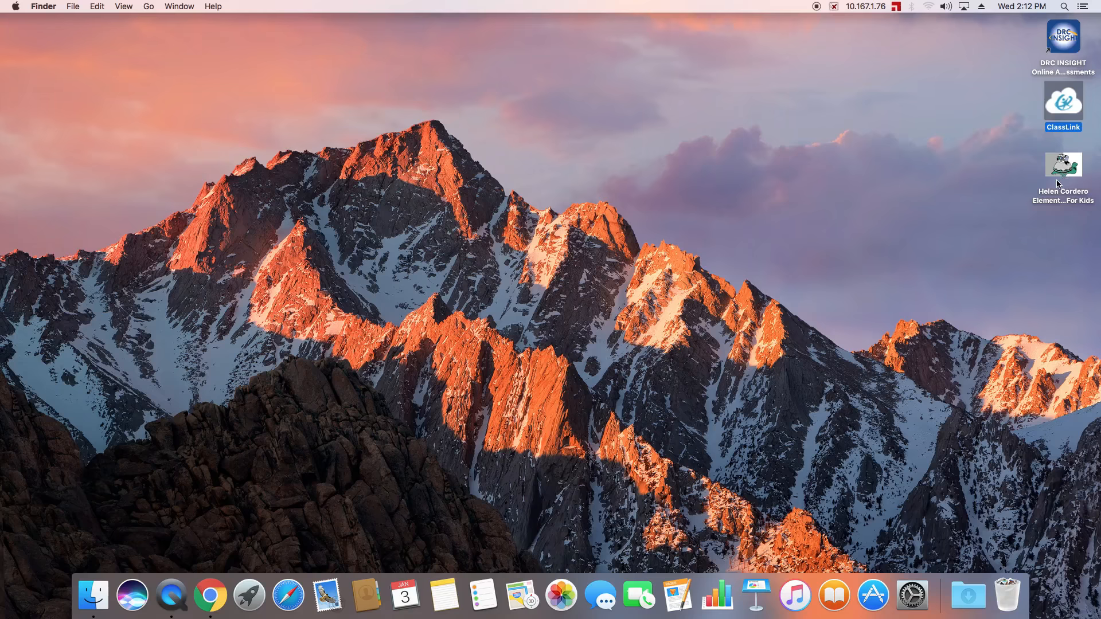